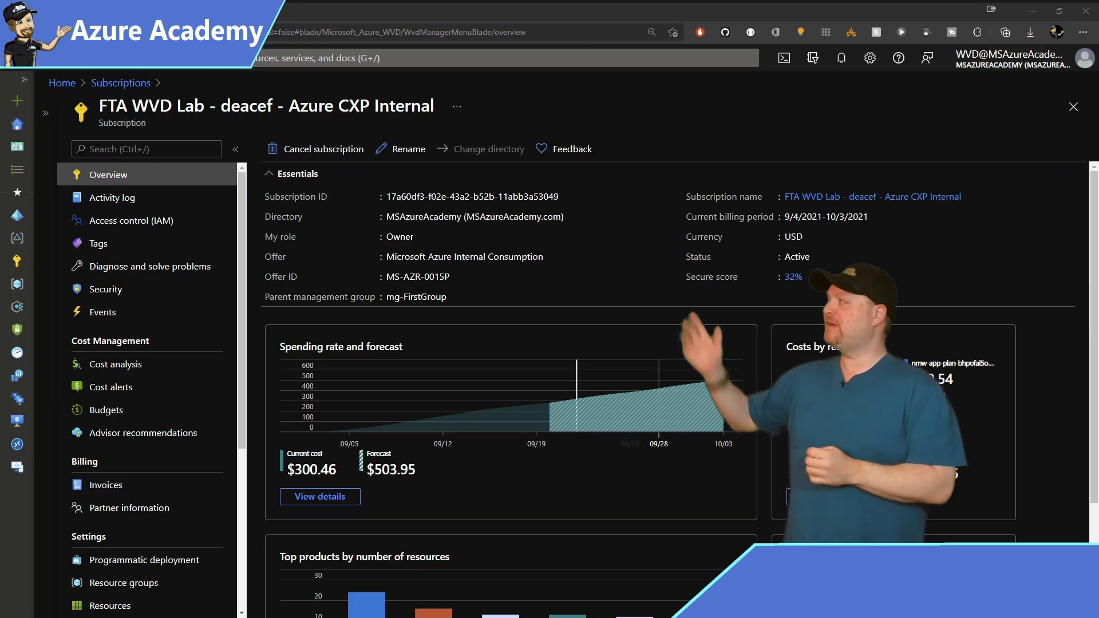
# Begin a new custom role from the subscription's Access control (IAM) Add menu.
pyautogui.click(130, 220)
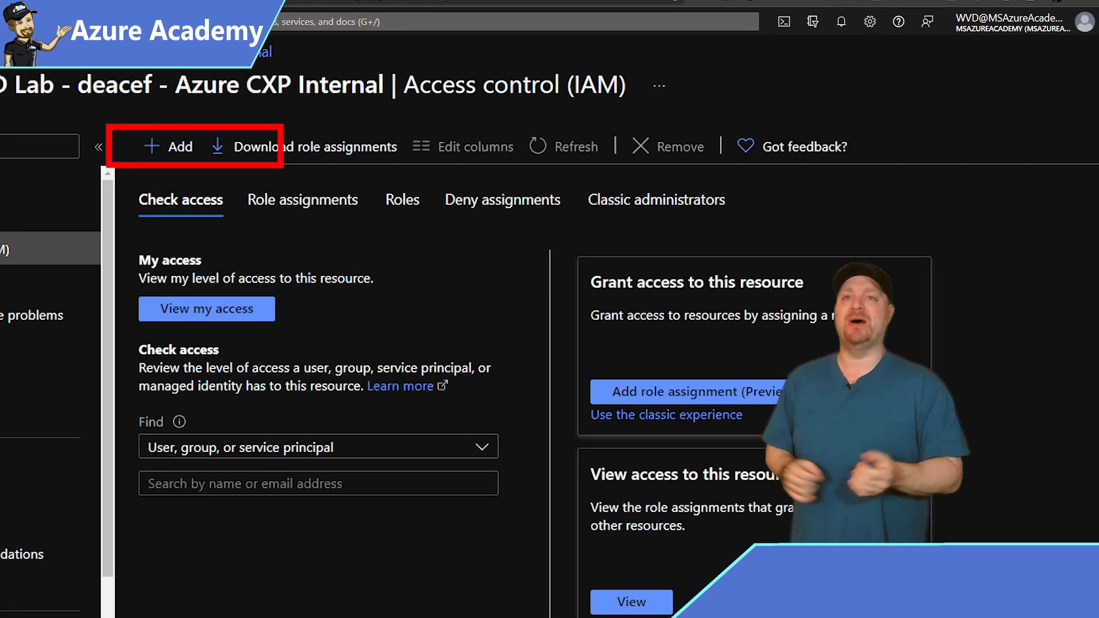
pyautogui.click(164, 146)
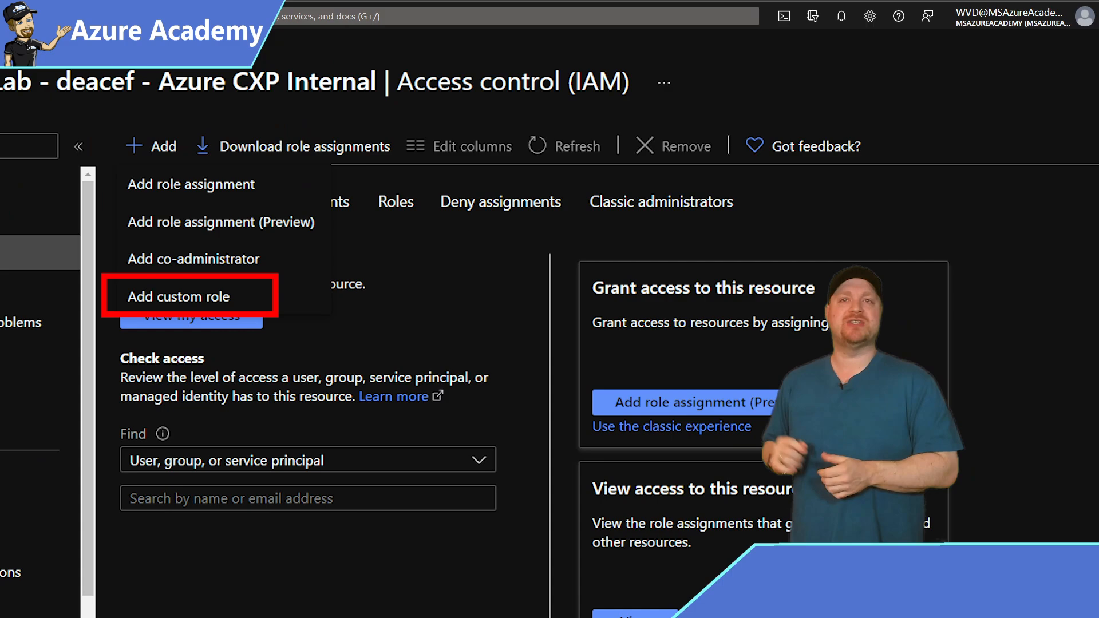
pyautogui.click(181, 296)
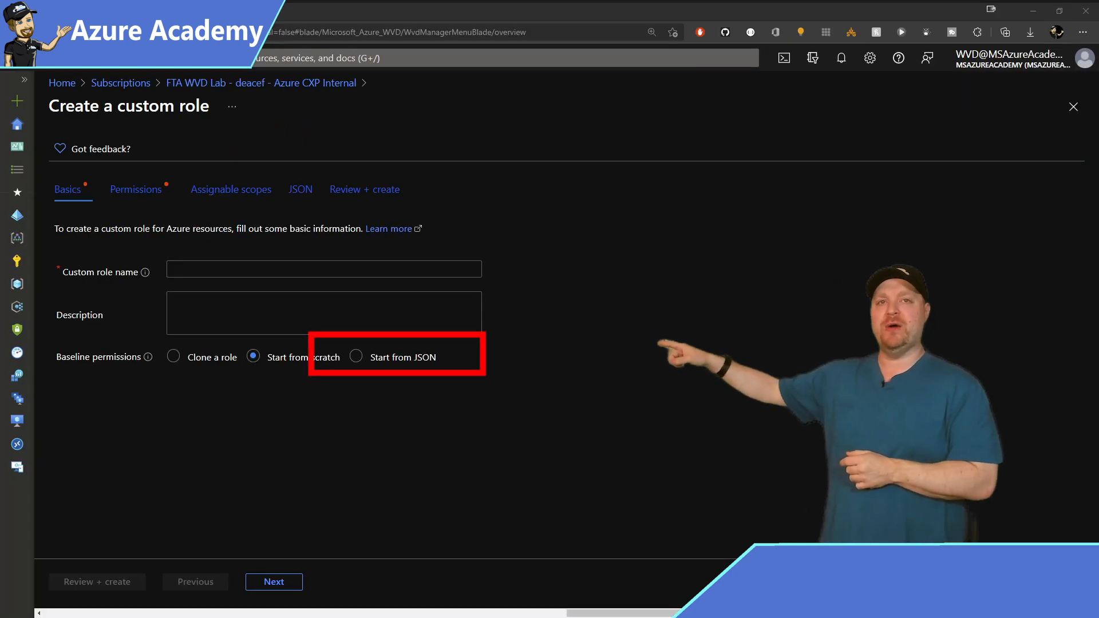
# Start from JSON and load the Desktop Virtualization Autoscale definition from the DeanCefola GitHub raw URL.
pyautogui.click(356, 357)
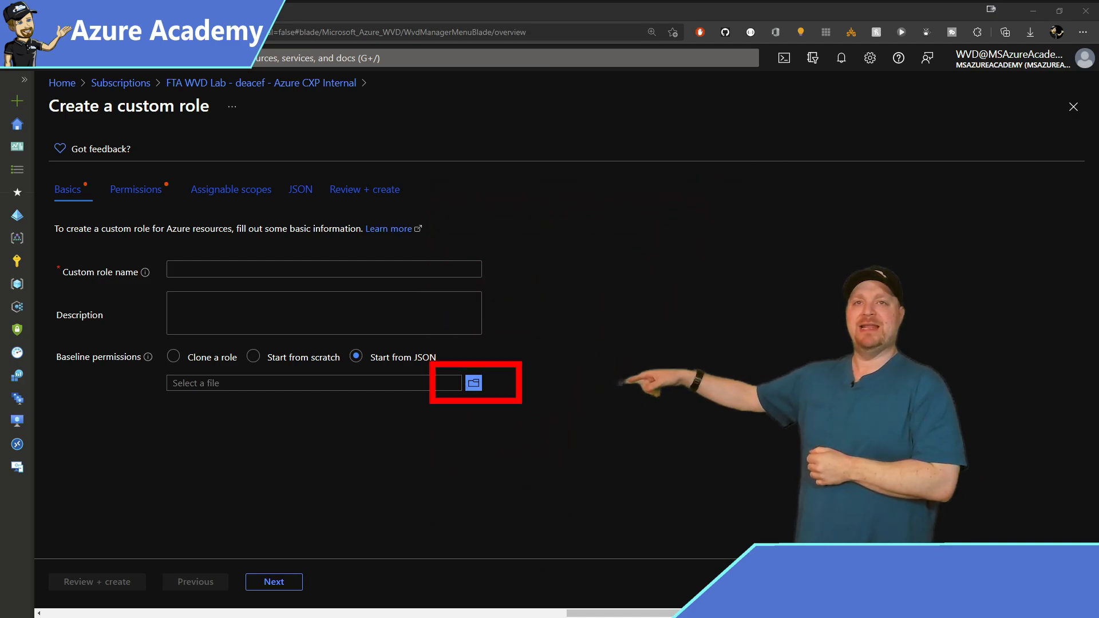
pyautogui.click(473, 382)
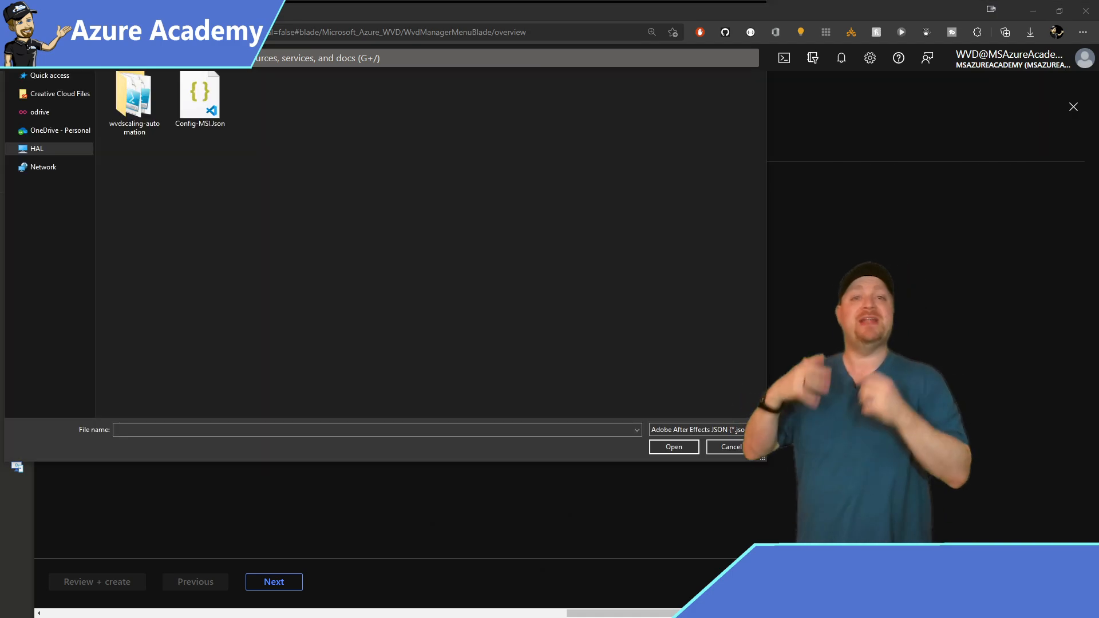
pyautogui.write('https://raw.githubusercontent.com/DeanCefola/Azure-WVD/master/WVD%20Permissions/Desktop%20Virtualization%20AutoScale.json')
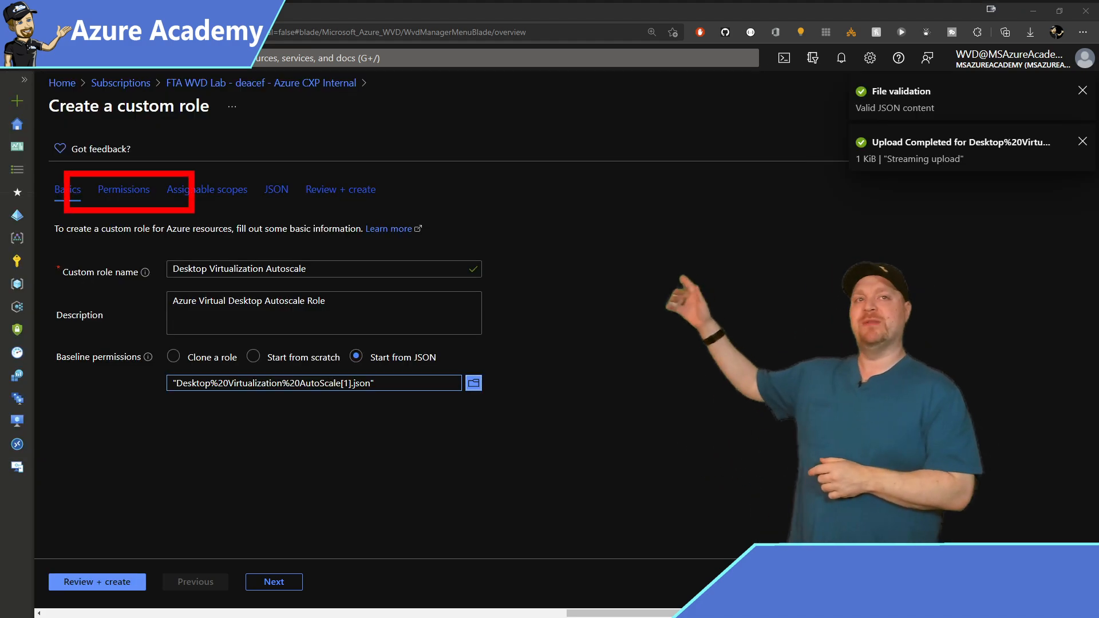
# Review the imported permissions and delete the /subscriptions/<SubscriptionID> placeholder assignable scope.
pyautogui.click(124, 189)
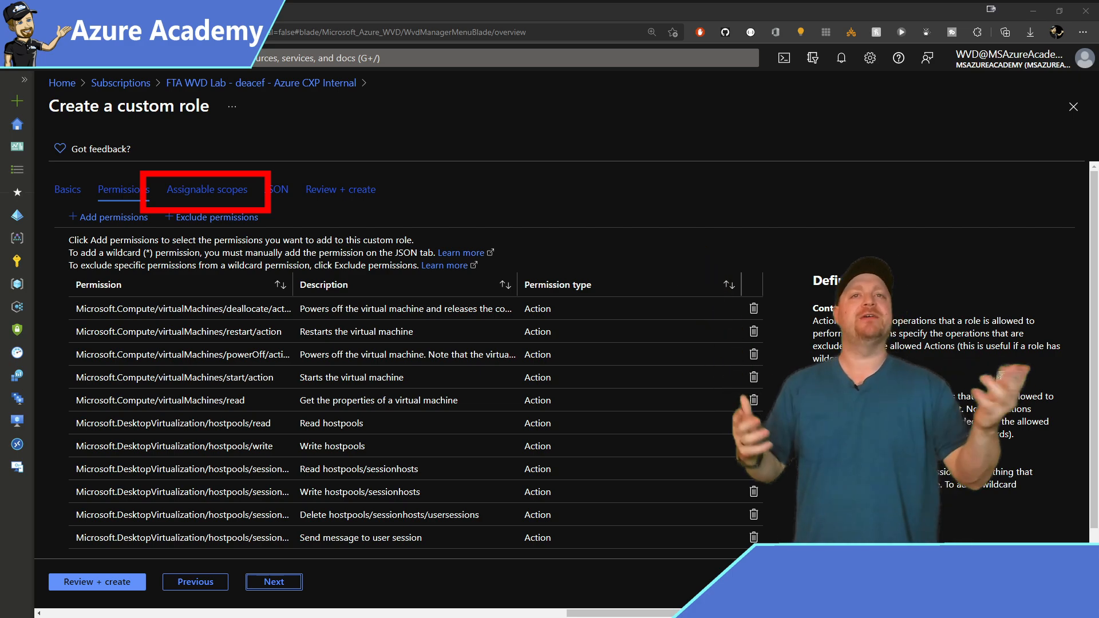
pyautogui.click(206, 189)
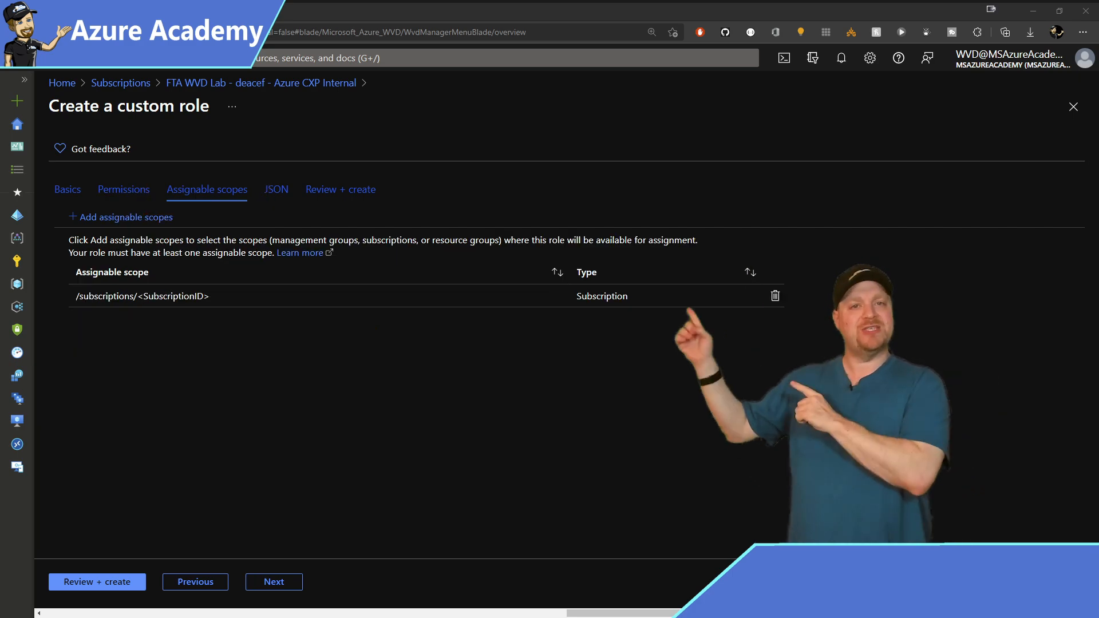
pyautogui.click(775, 295)
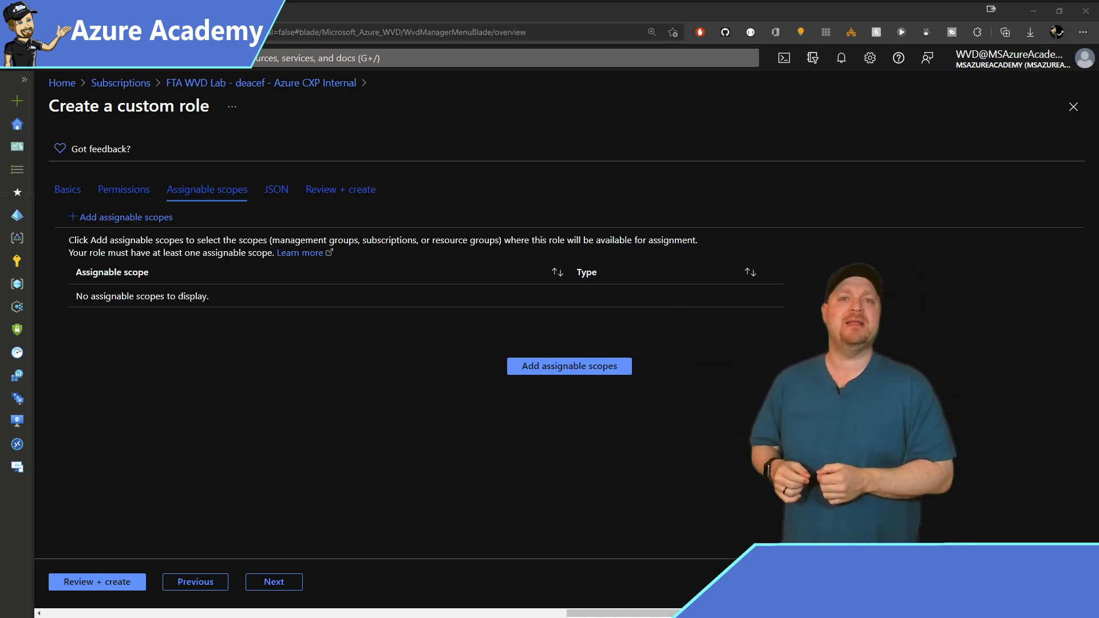
# Add the FTA WVD Lab subscription as the role's assignable scope.
pyautogui.click(569, 366)
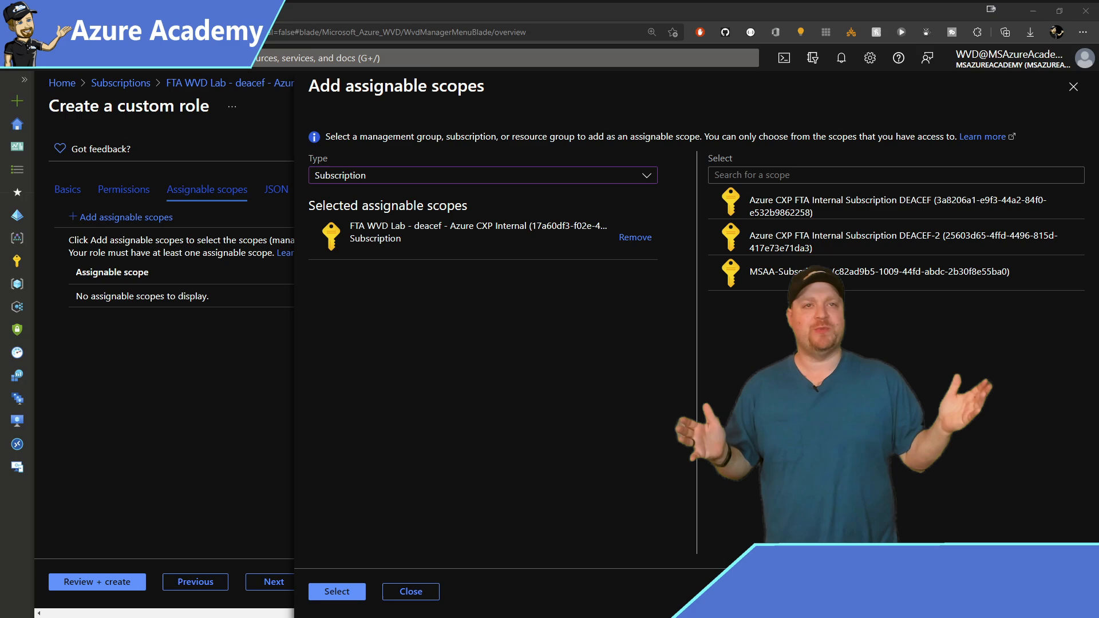
pyautogui.click(337, 590)
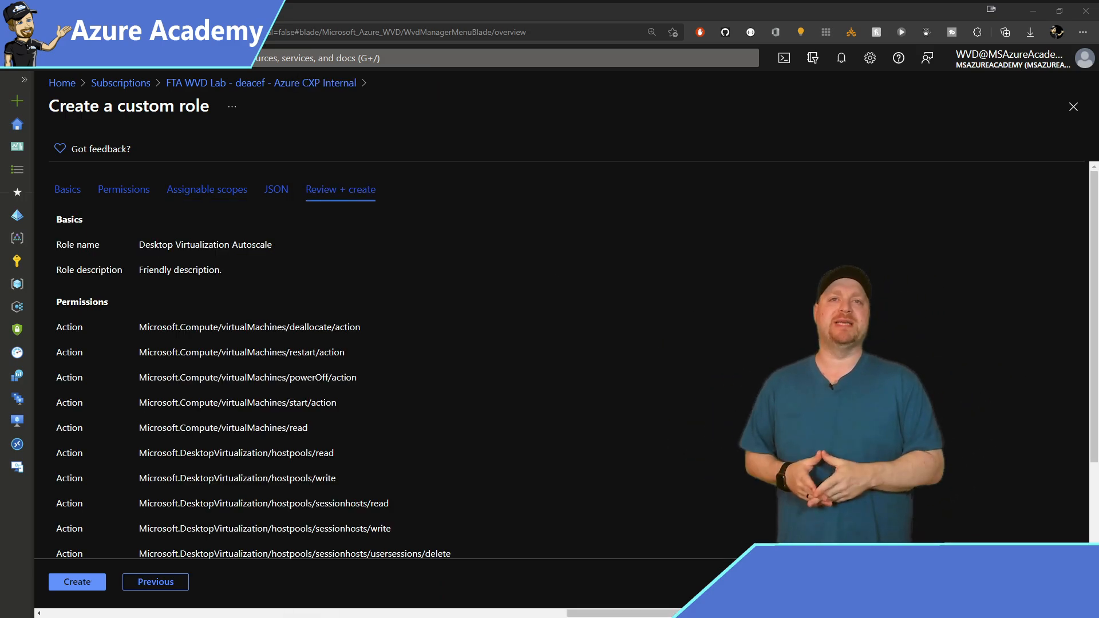
# Create the role, then filter the Roles list to CustomRole to confirm Desktop Virtualization Autoscale appears.
pyautogui.click(76, 581)
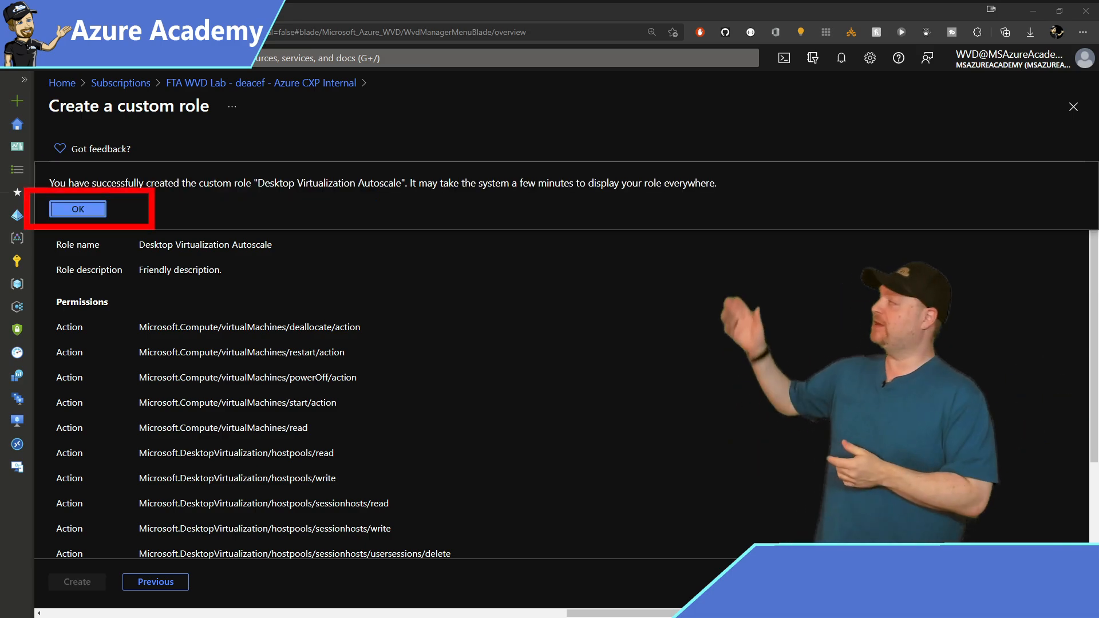
pyautogui.click(77, 209)
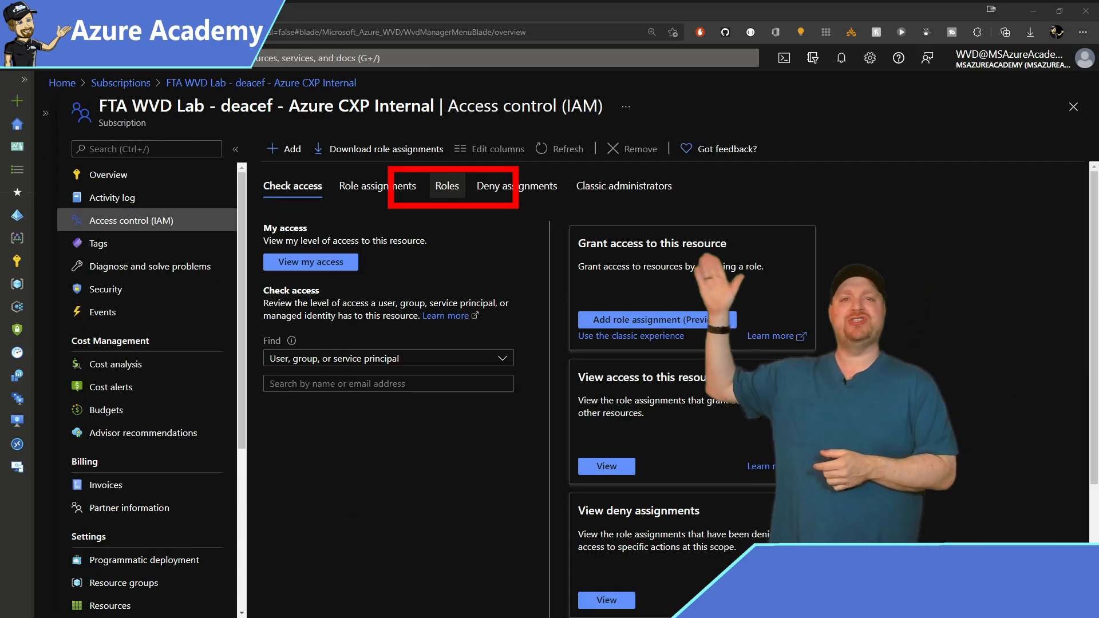
pyautogui.click(446, 186)
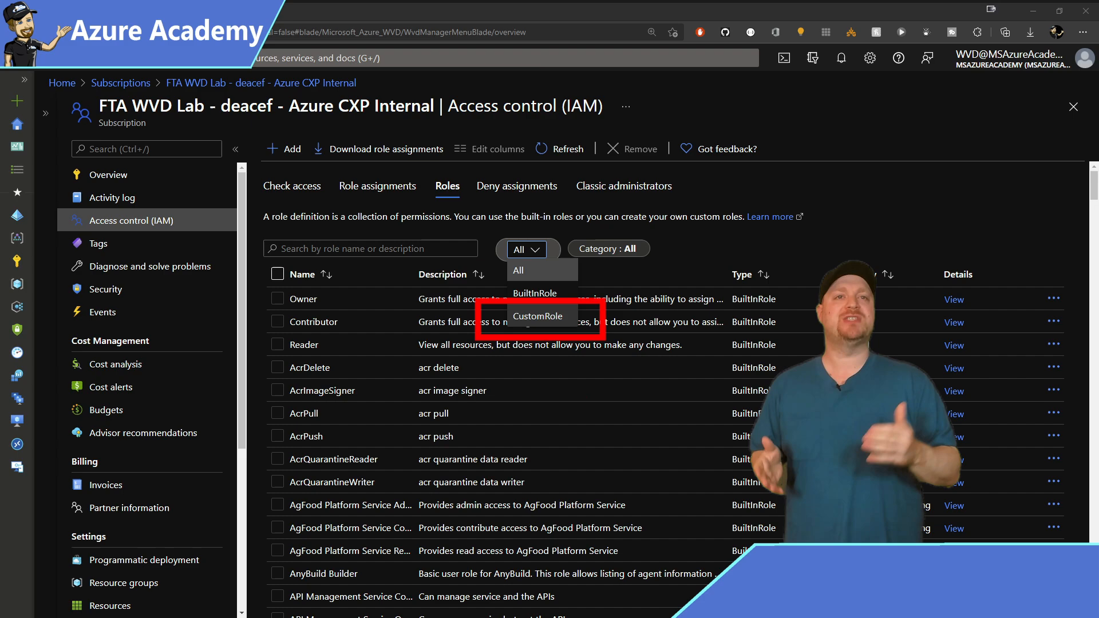
pyautogui.click(538, 316)
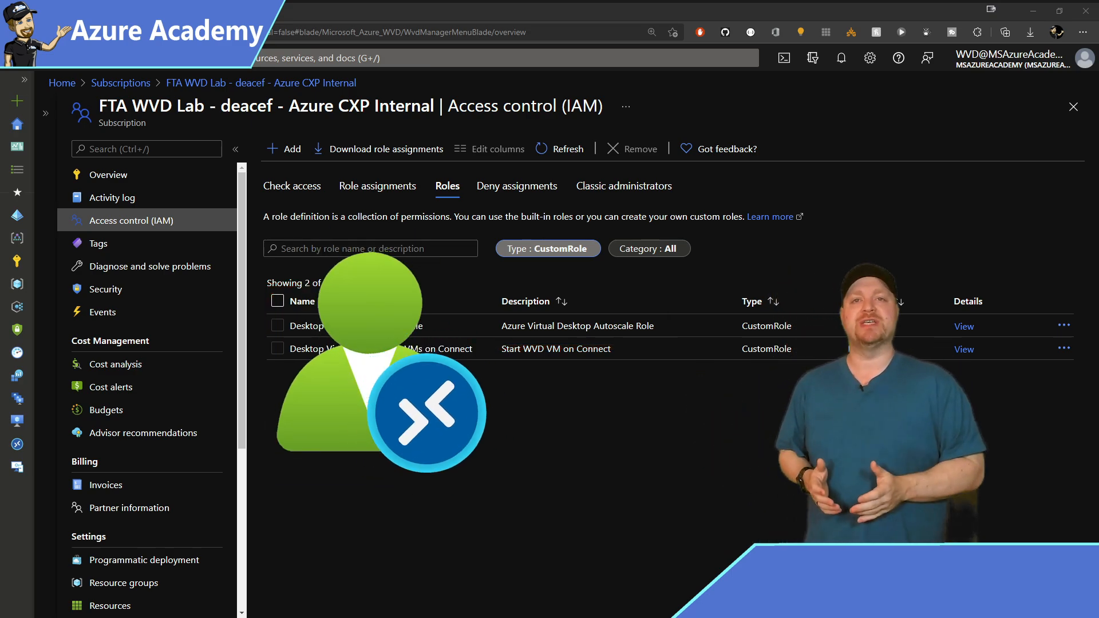
pyautogui.click(285, 149)
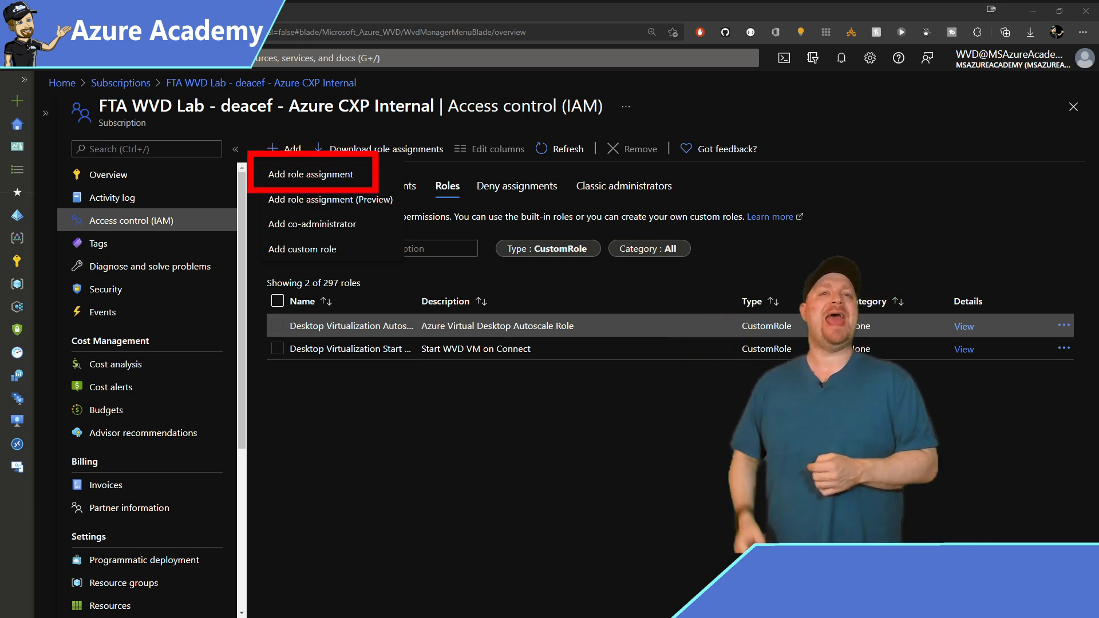
# Assign the Desktop Virtualization Autoscale role to the Windows Virtual Desktop app on the subscription.
pyautogui.click(310, 174)
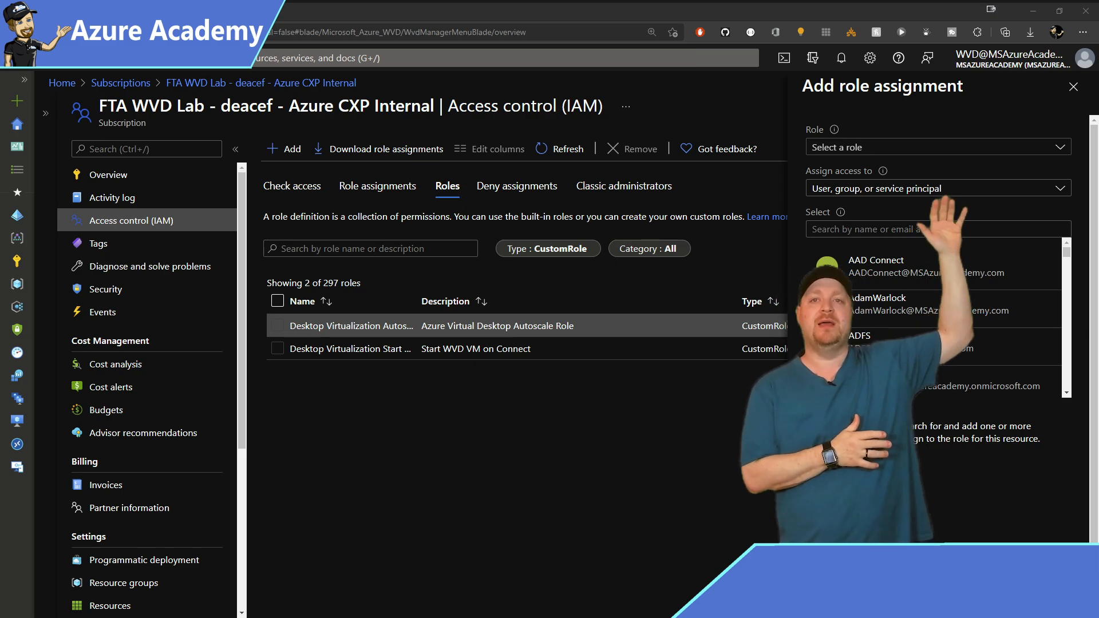
pyautogui.click(936, 147)
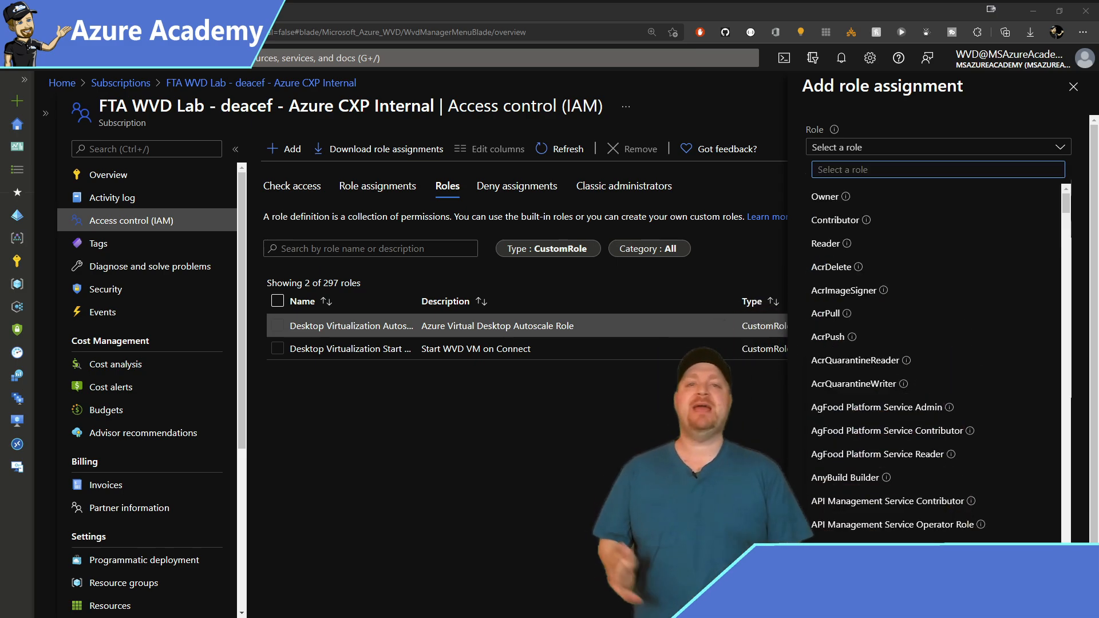
pyautogui.write('Desktop Virtualization Autoscale')
pyautogui.write('windows virtual desktop')
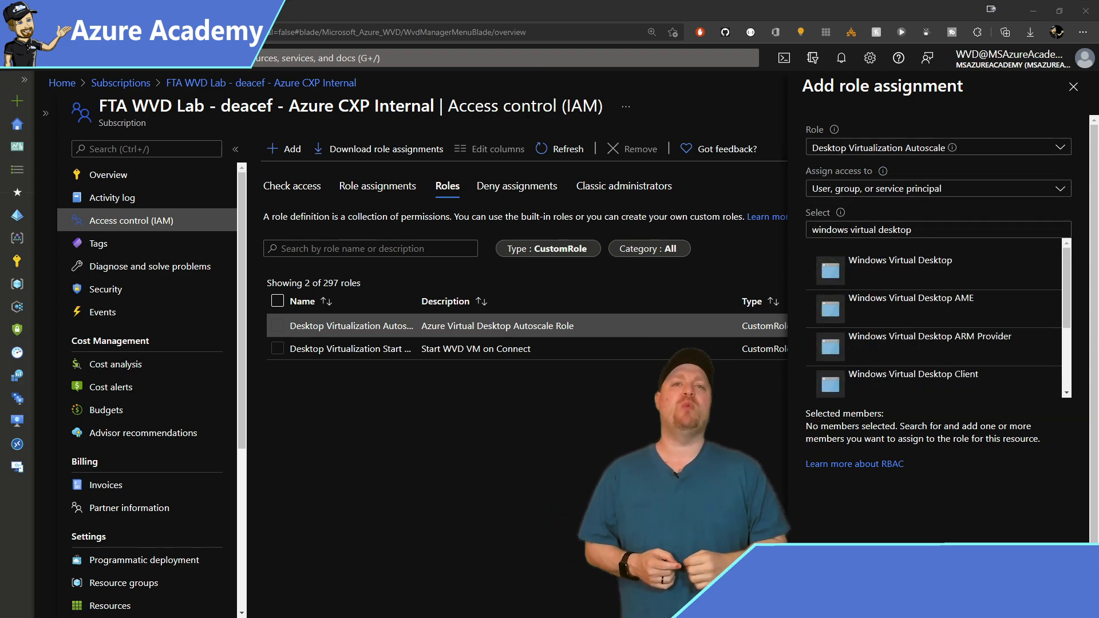
pyautogui.click(900, 265)
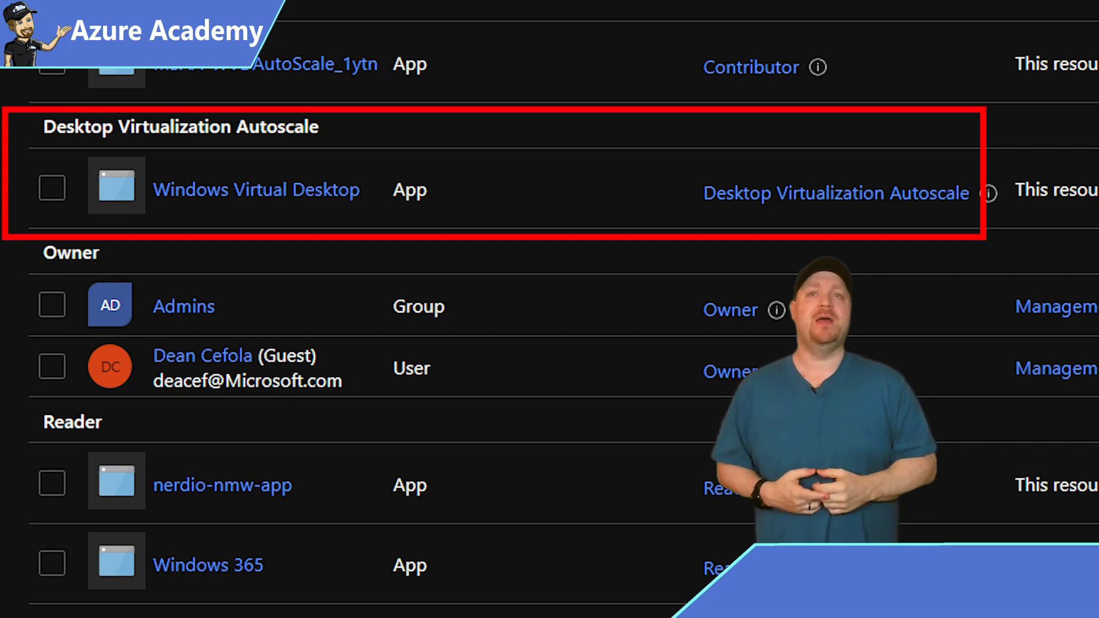
# Create scaling plan ScalingPlan-1 in East US 2 on Eastern Time under Azure Virtual Desktop > Scaling plans.
pyautogui.click(255, 189)
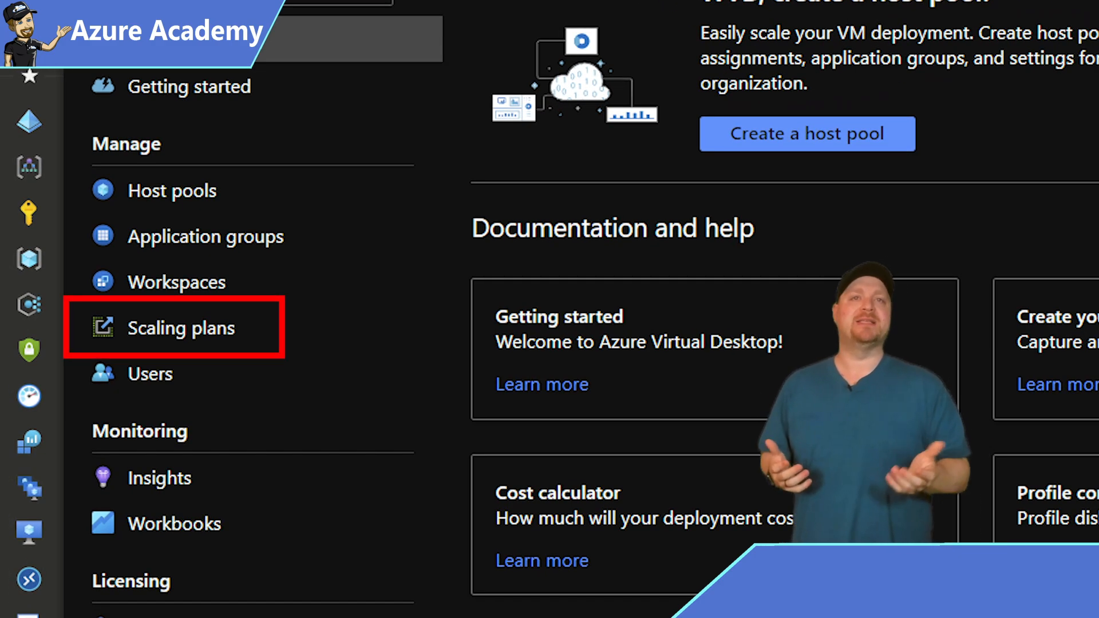
pyautogui.click(181, 329)
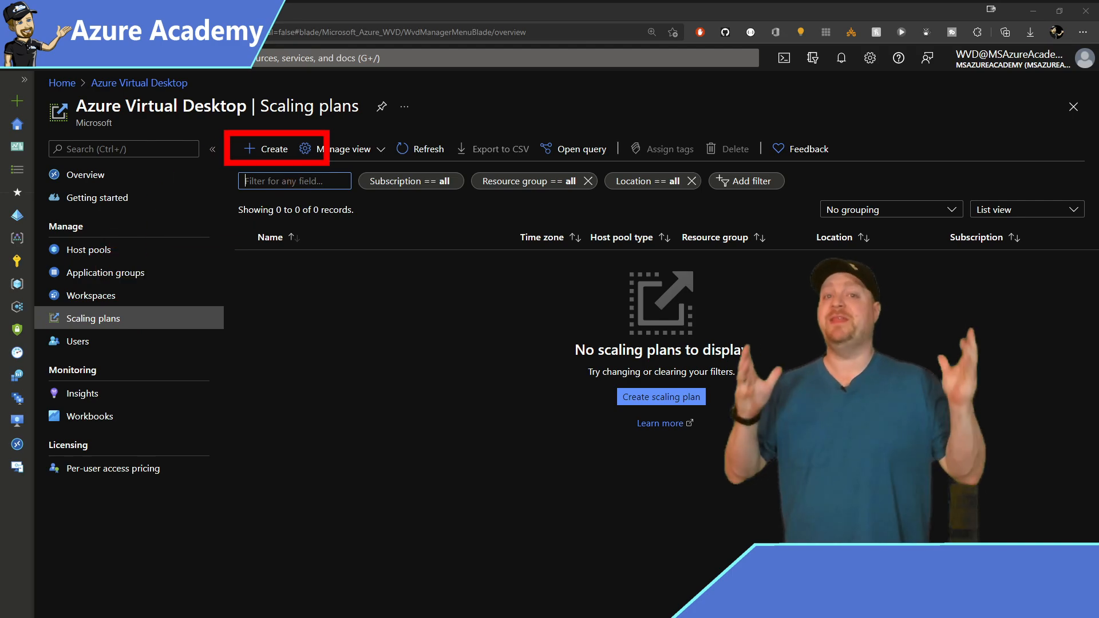
pyautogui.click(267, 148)
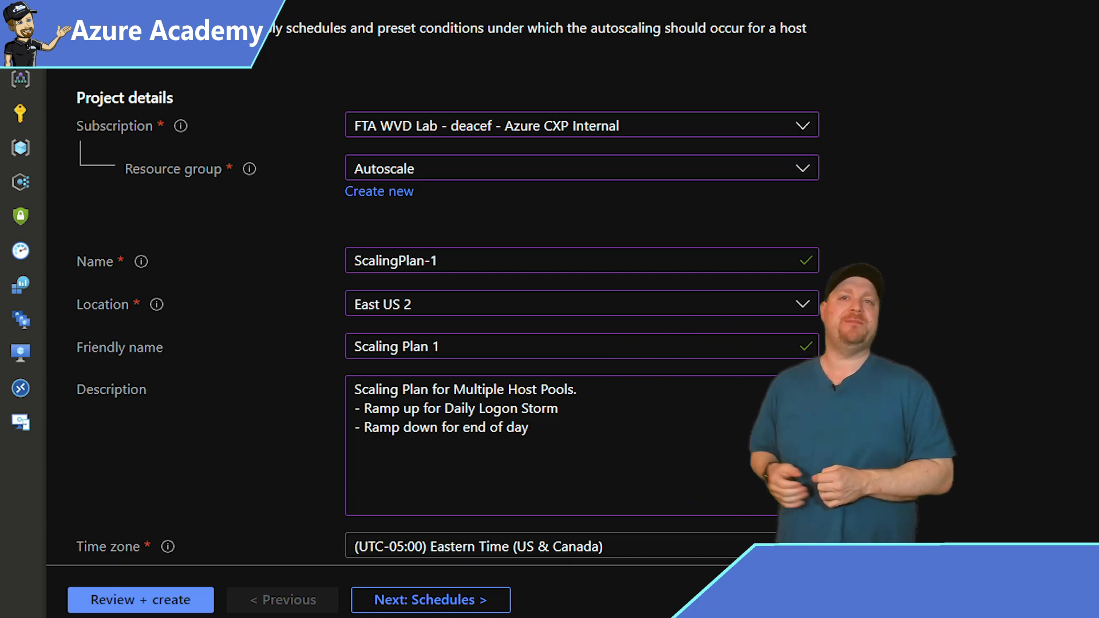
pyautogui.scroll(-3)
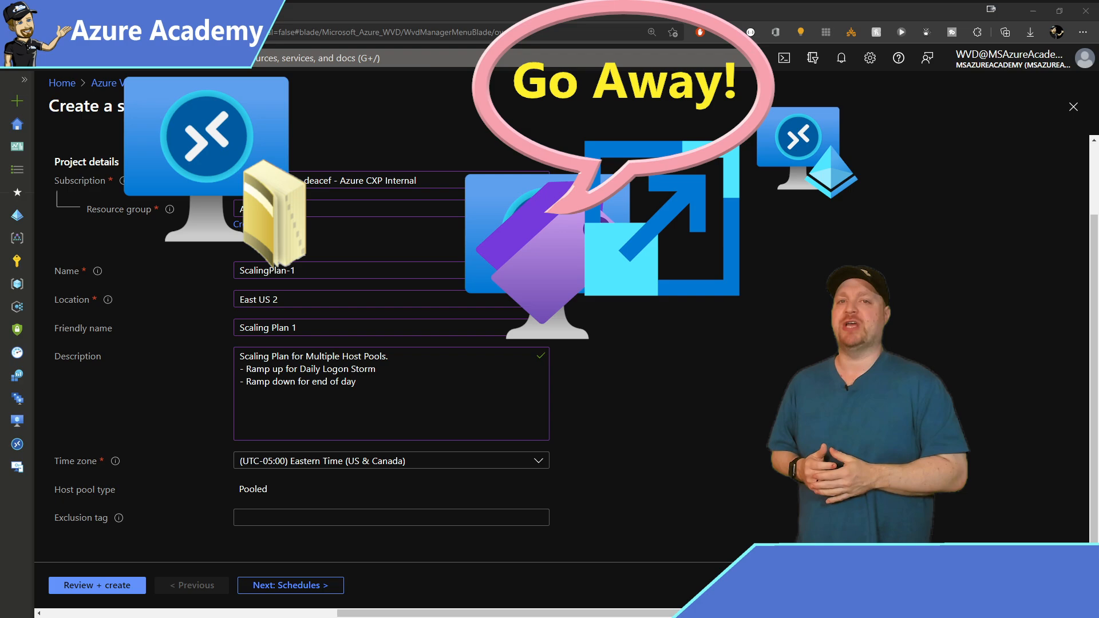
# Add weekdays_schedule on the Schedules step, repeating Monday through Friday.
pyautogui.click(290, 585)
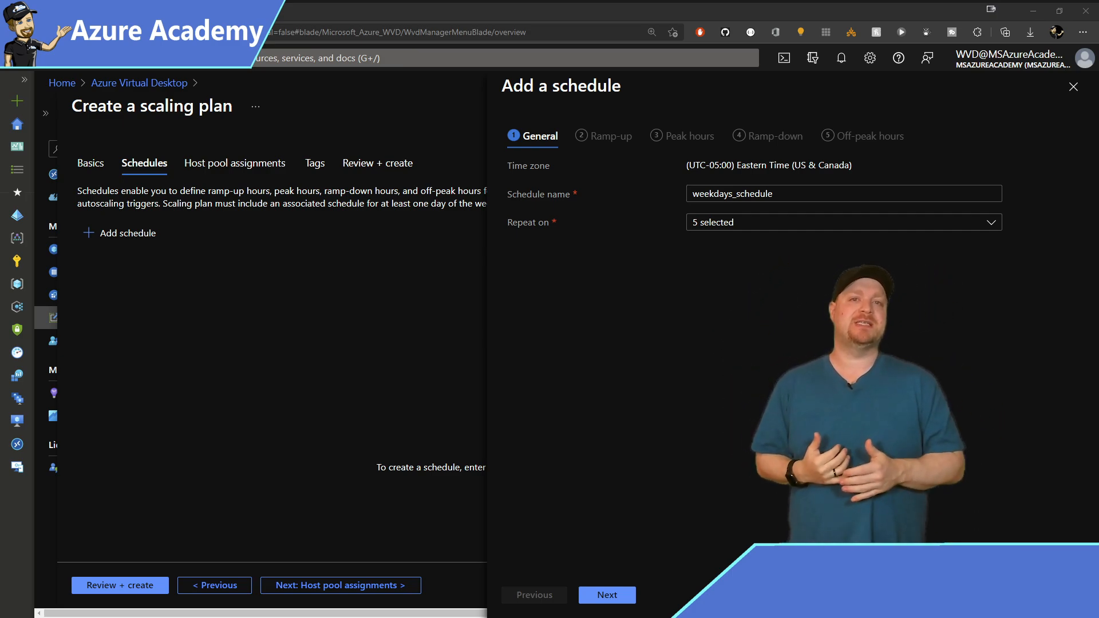
pyautogui.click(843, 222)
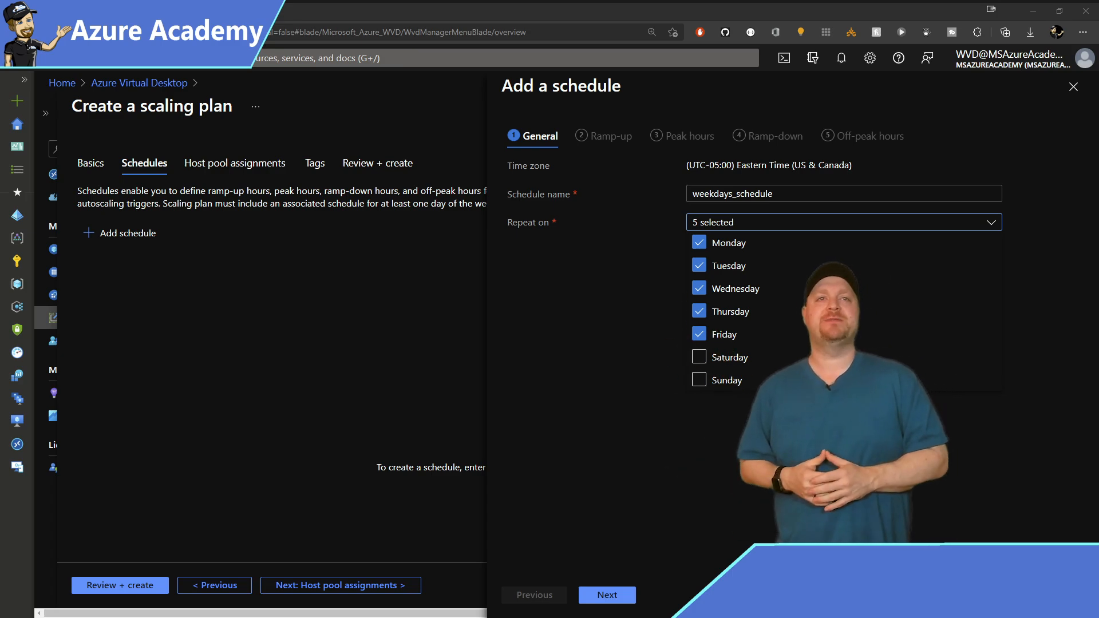
pyautogui.click(606, 594)
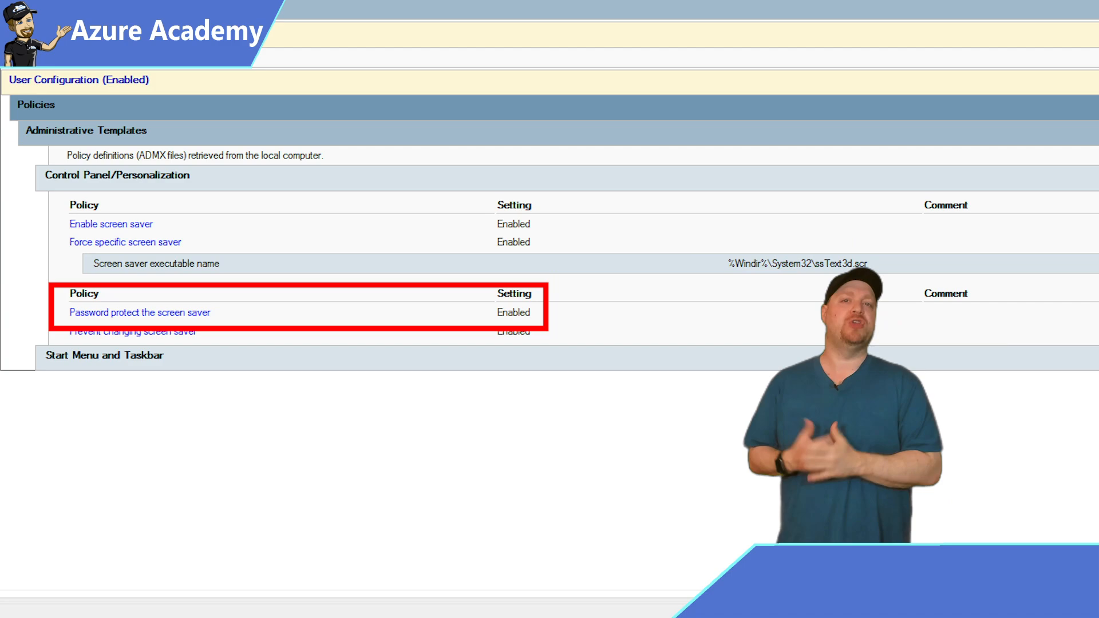
pyautogui.scroll(-3)
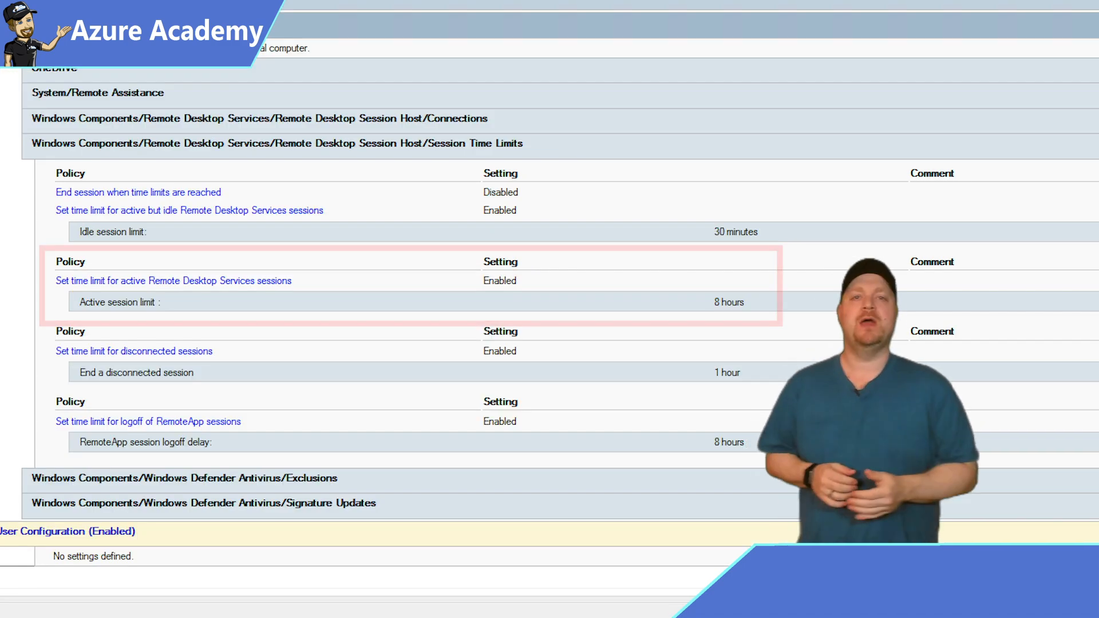
pyautogui.scroll(-3)
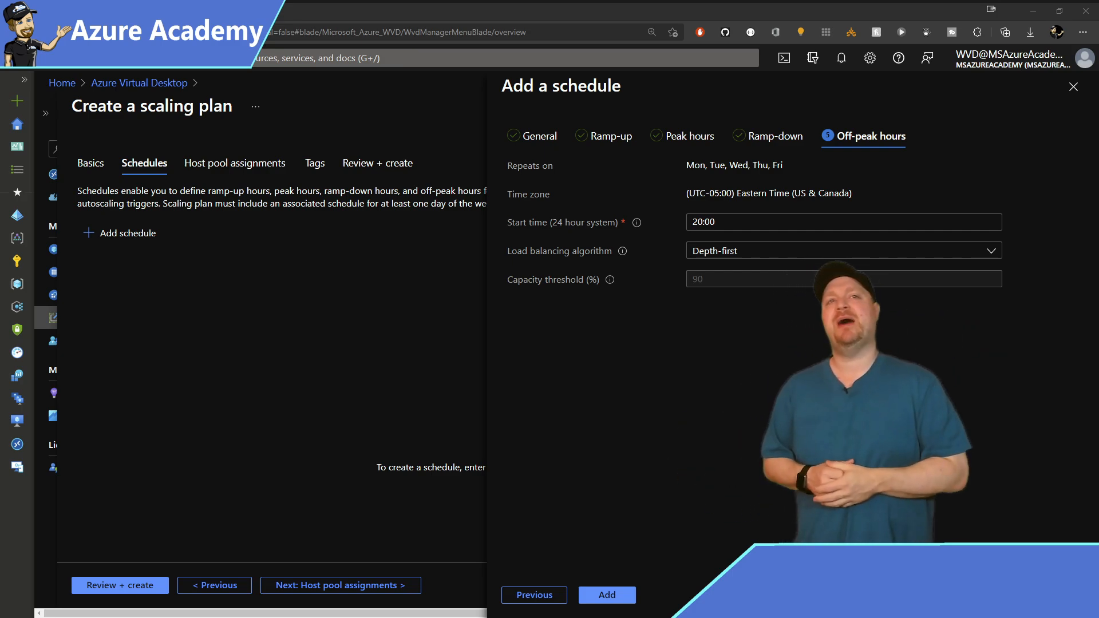
# Save weekdays_schedule into the plan and add weekend_schedule for Saturday and Sunday.
pyautogui.click(607, 594)
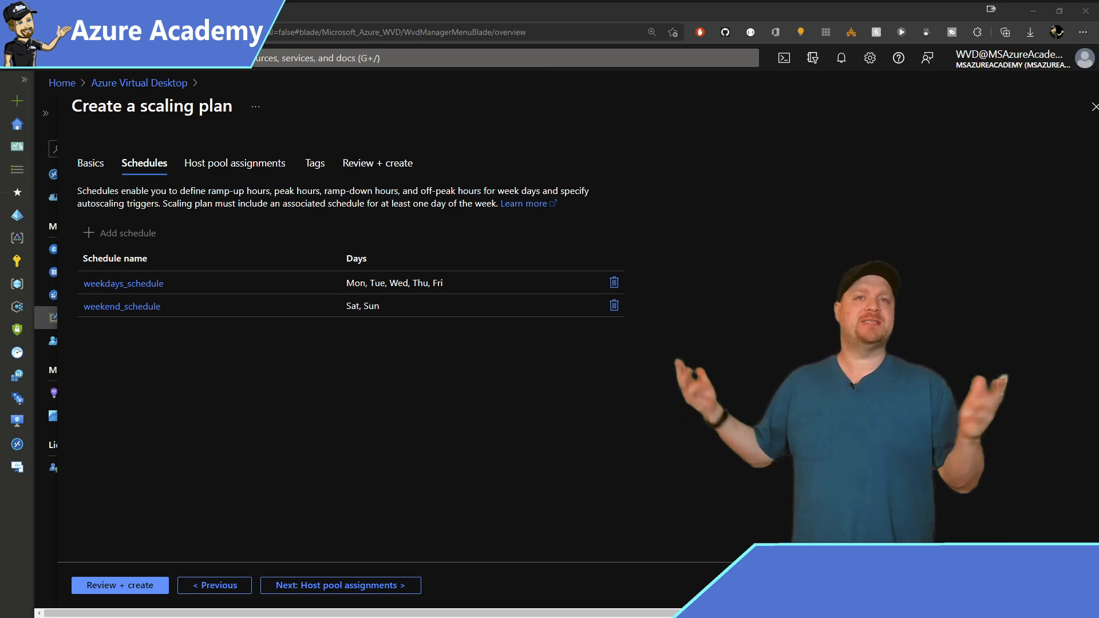
# Assign the Autoscale host pool, then add the application, cost center, environment, owner and support contact tags.
pyautogui.click(341, 584)
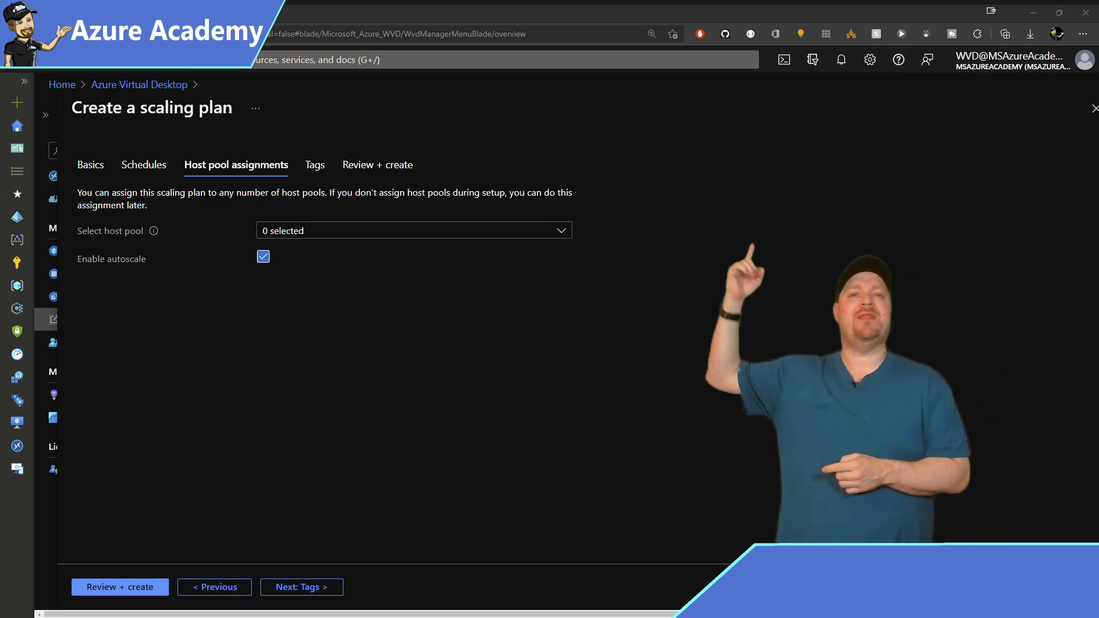
pyautogui.click(413, 230)
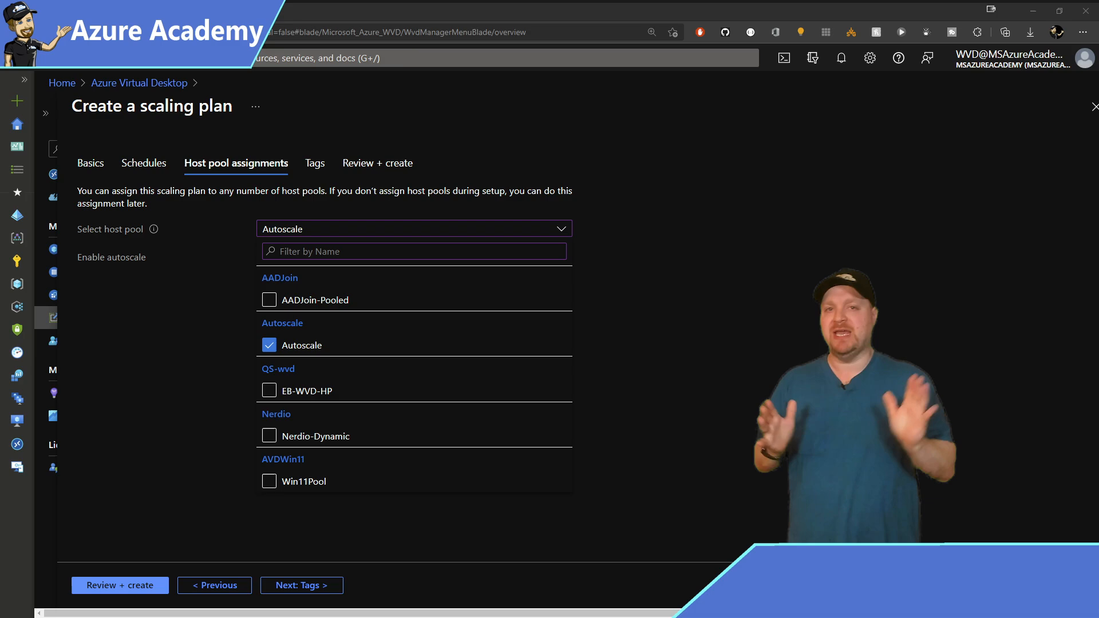
pyautogui.click(315, 163)
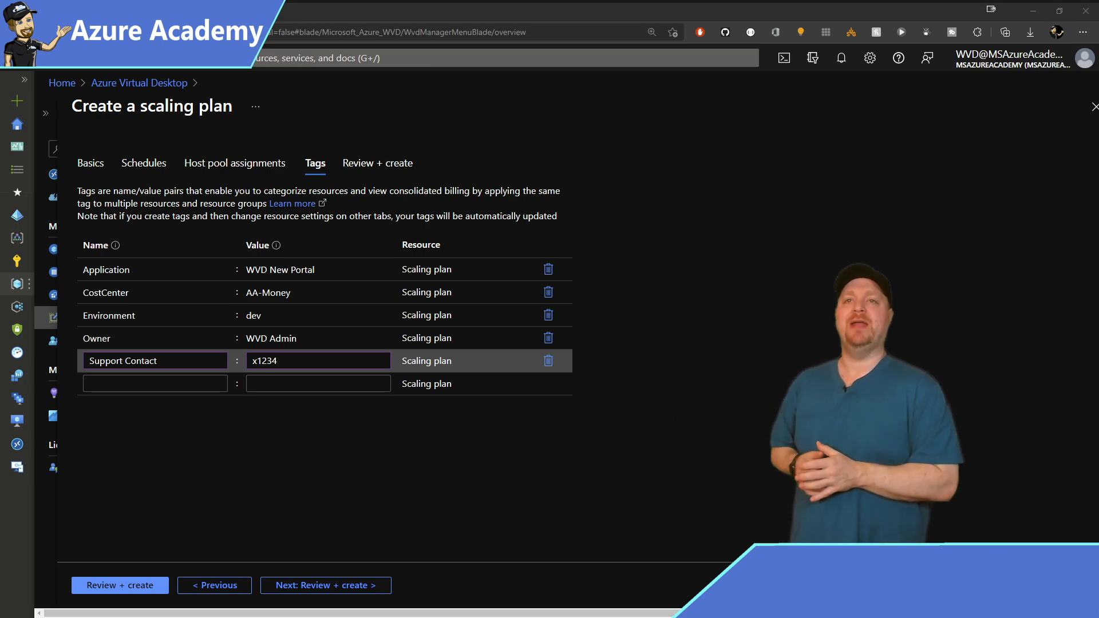
# Submit ScalingPlan-1 for review and creation and land on its overview.
pyautogui.click(119, 584)
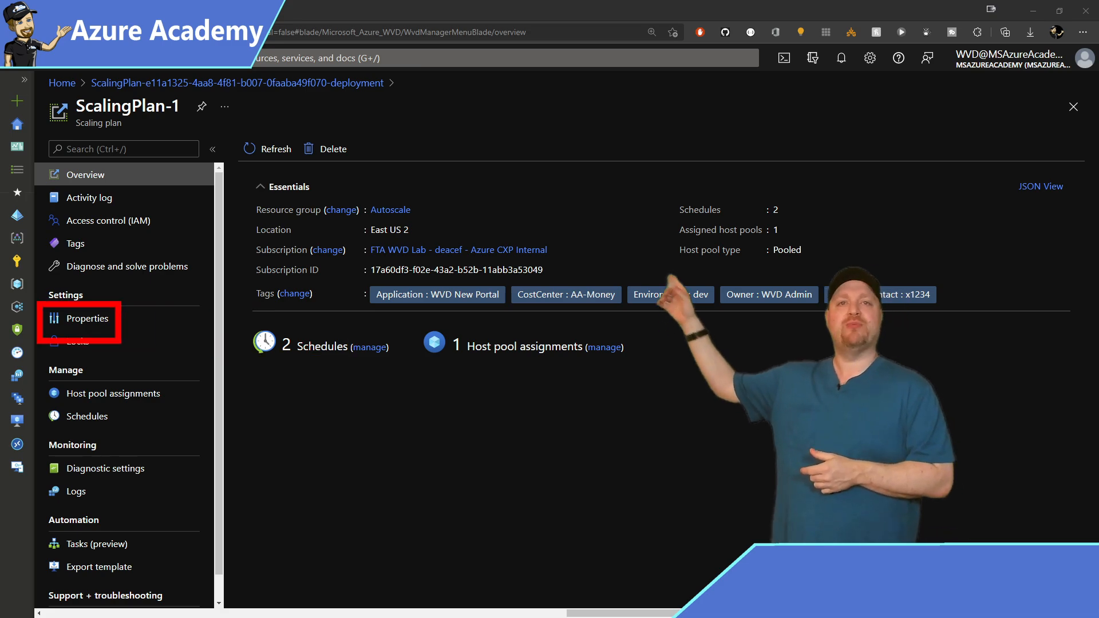
# Review Properties, Host pool assignments and Schedules, ending on weekdays_schedule and weekend_schedule.
pyautogui.click(87, 318)
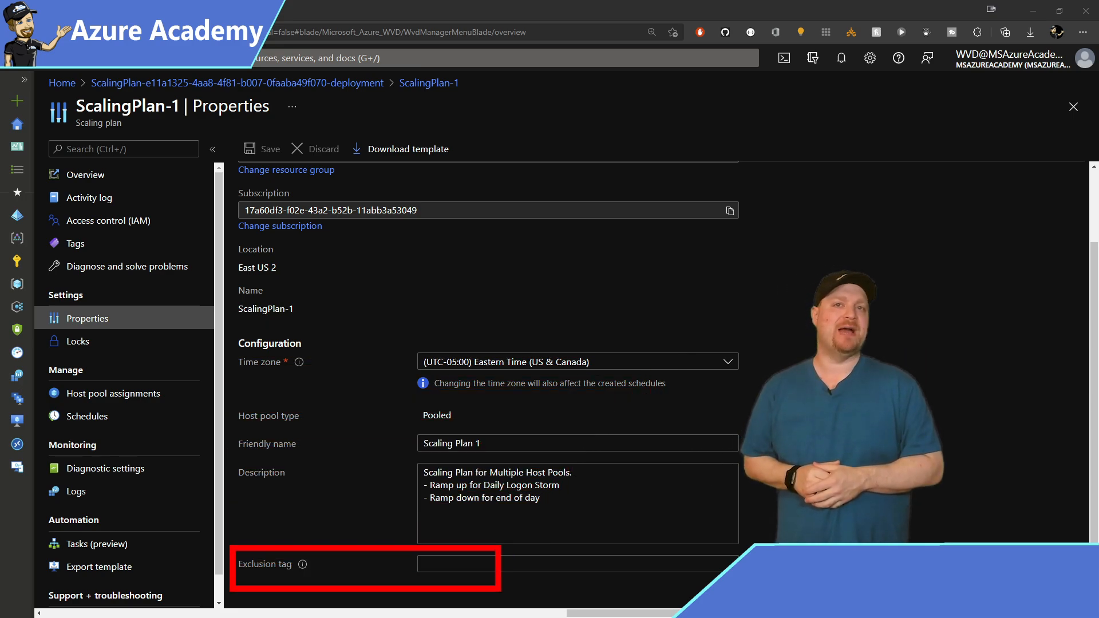
pyautogui.click(111, 392)
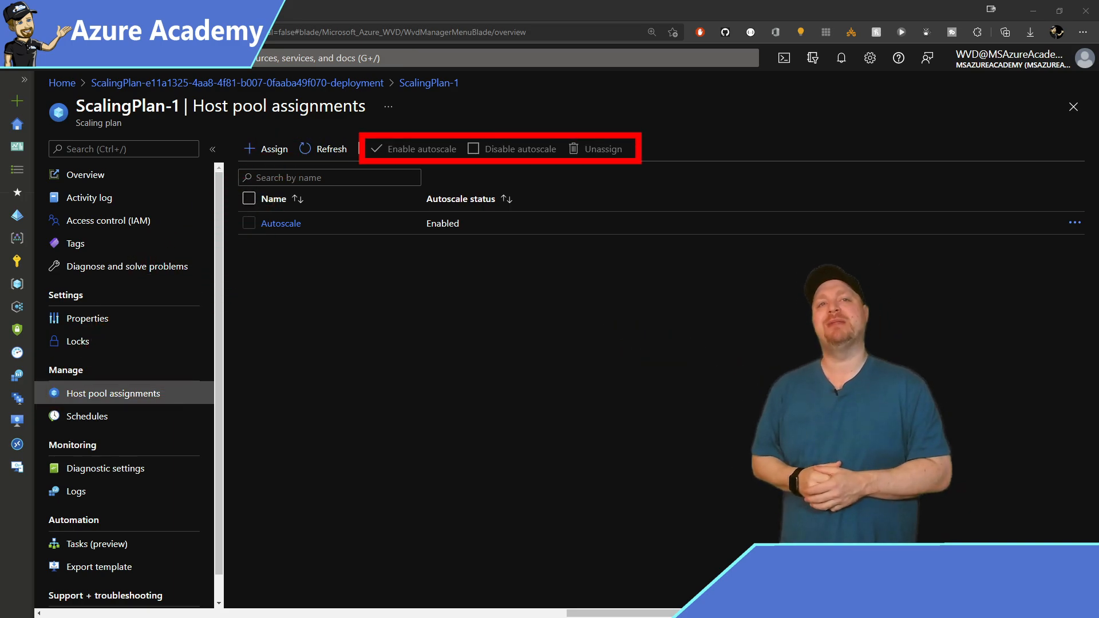
pyautogui.click(85, 415)
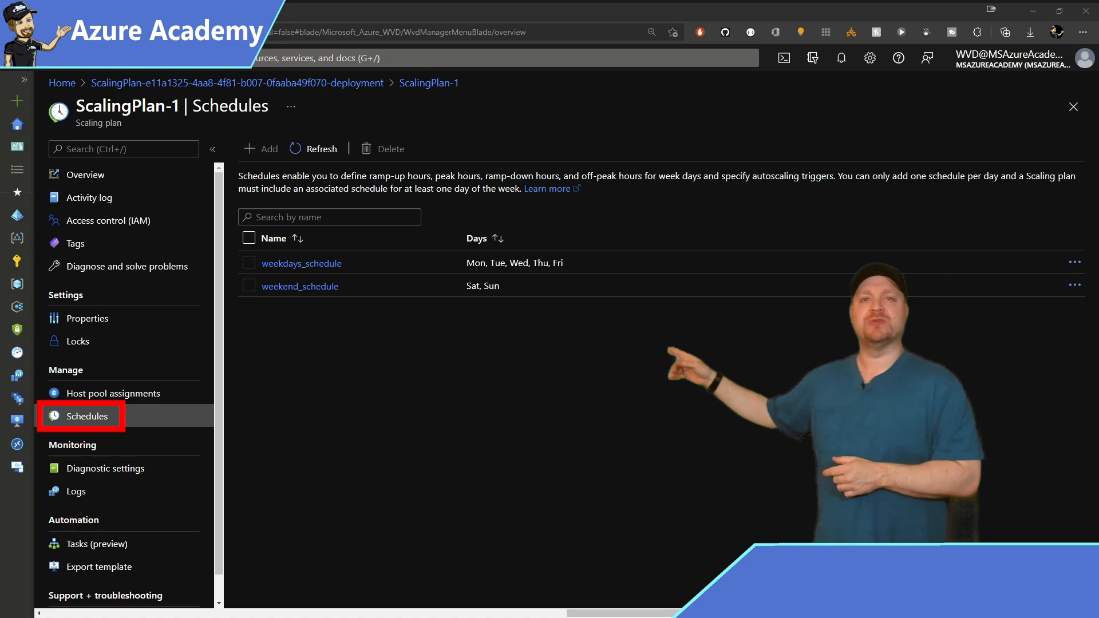